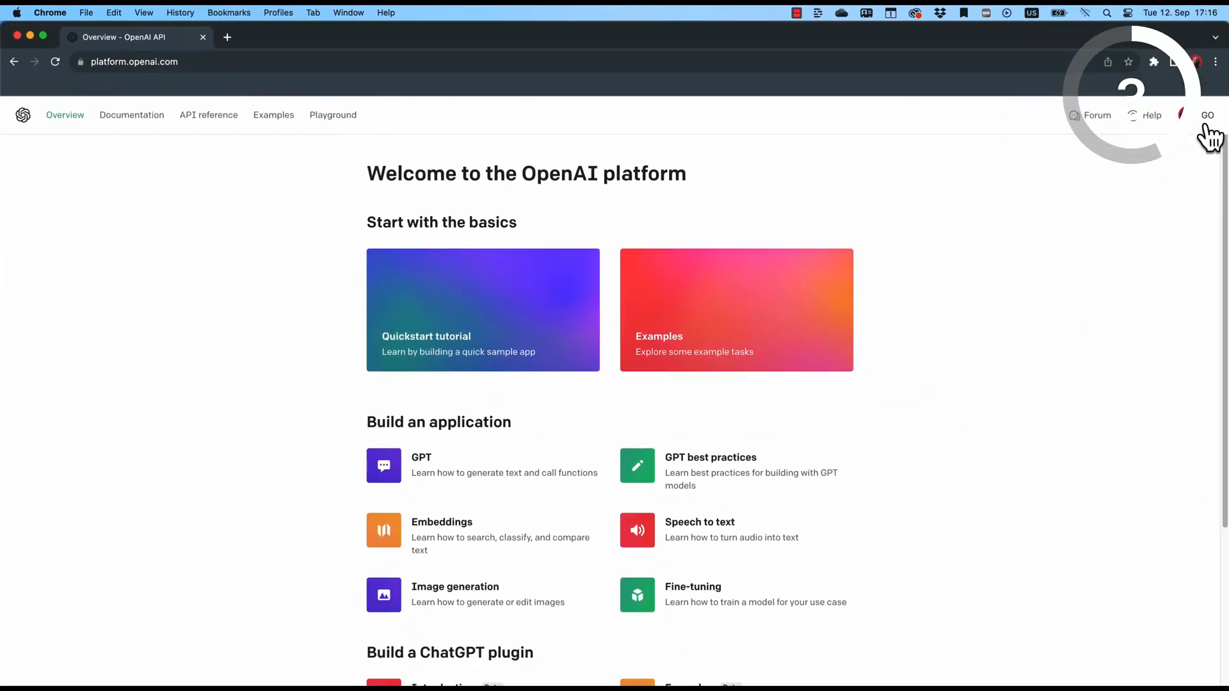
Step: Scroll the README past Interactive and Programmatic Chat, then highlight the Customize System Message heading
{"action": "left_click", "coordinate": [1197, 116]}
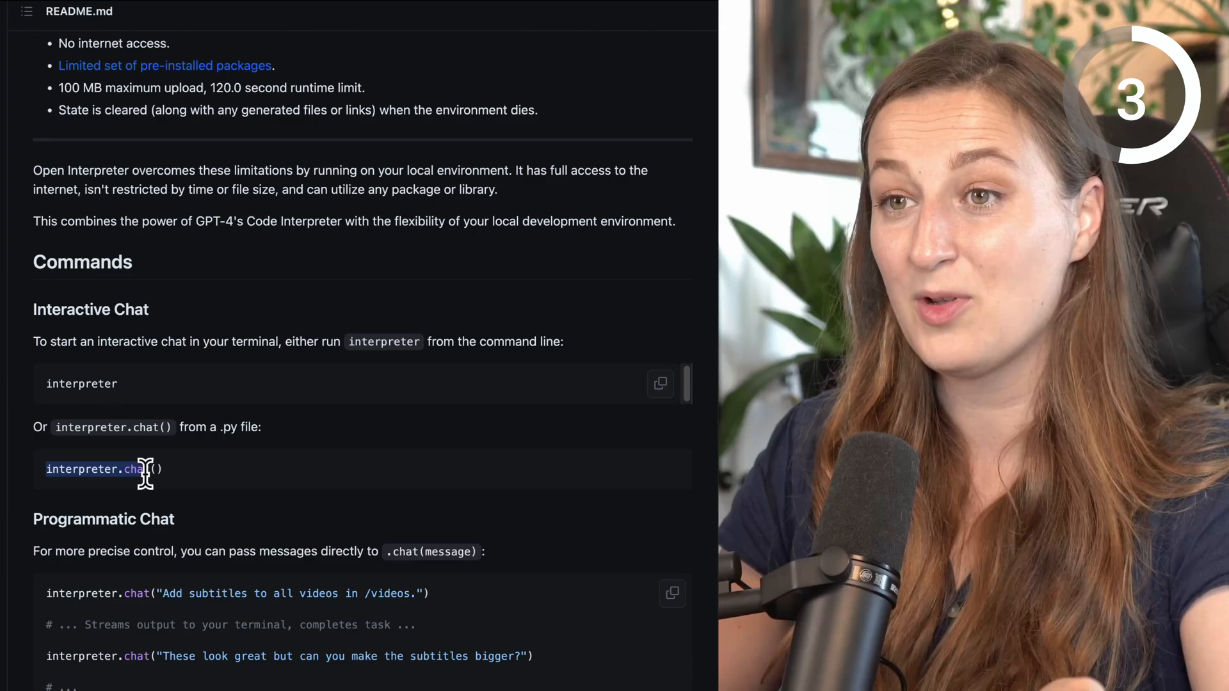
{"action": "scroll", "scroll_direction": "down", "scroll_amount": 3}
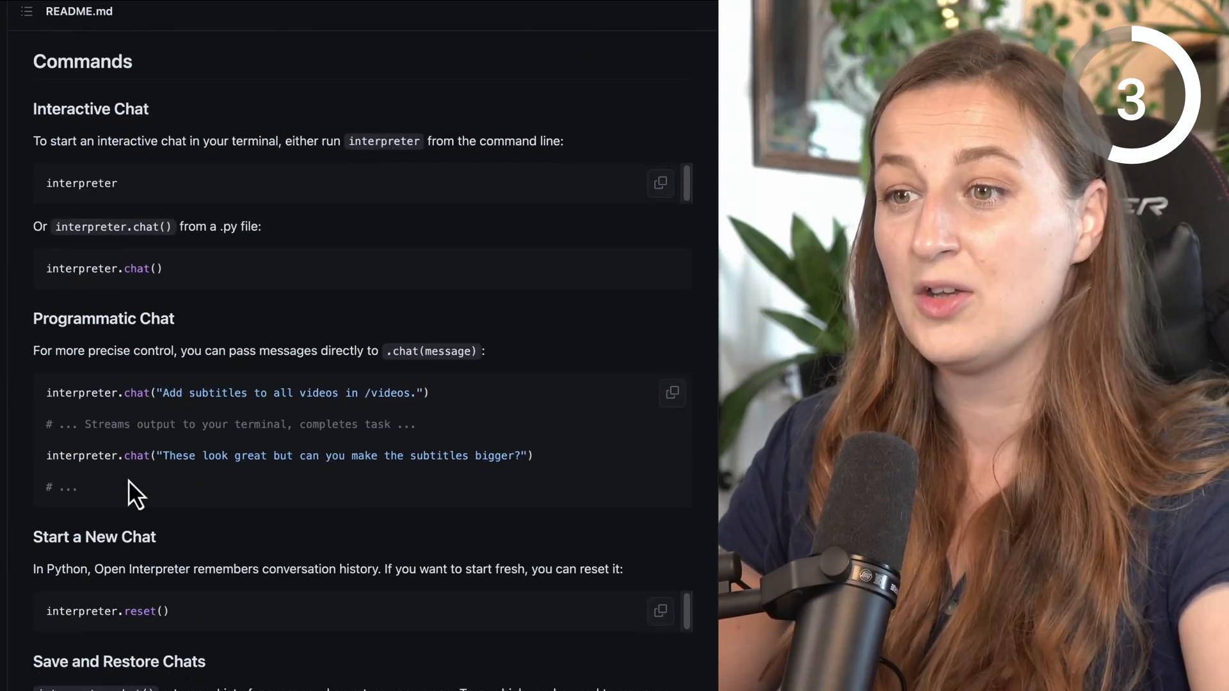
{"action": "mouse_move", "coordinate": [192, 325]}
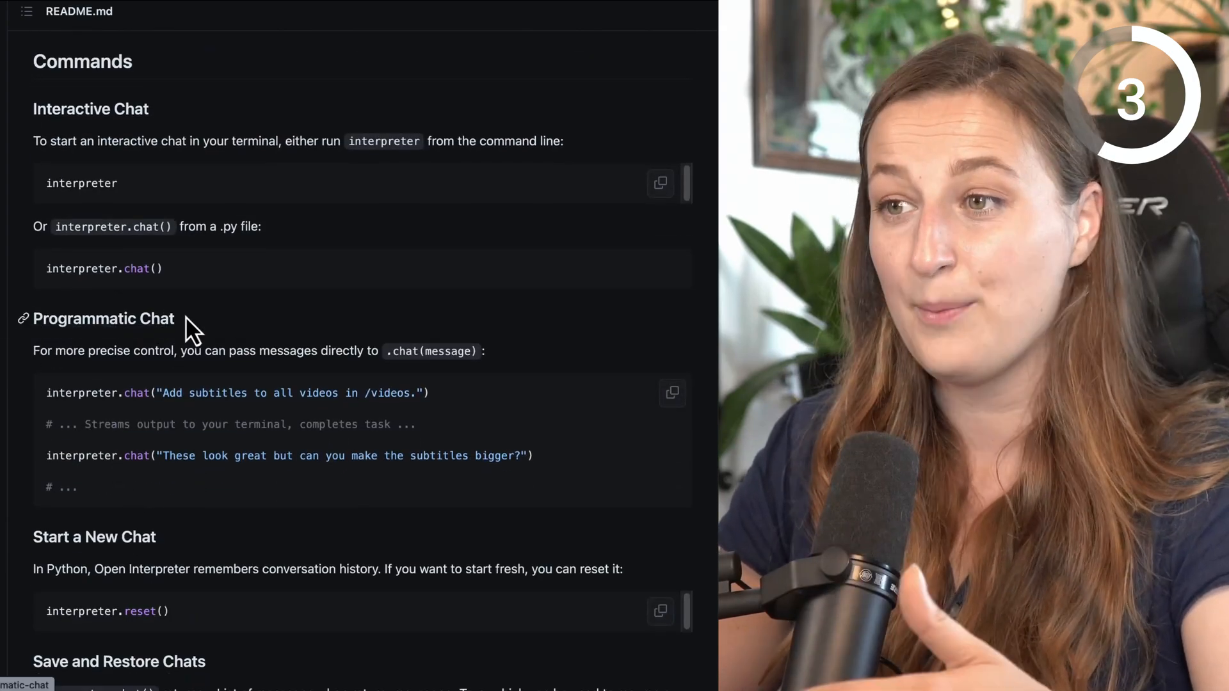
{"action": "scroll", "scroll_direction": "down", "scroll_amount": 3}
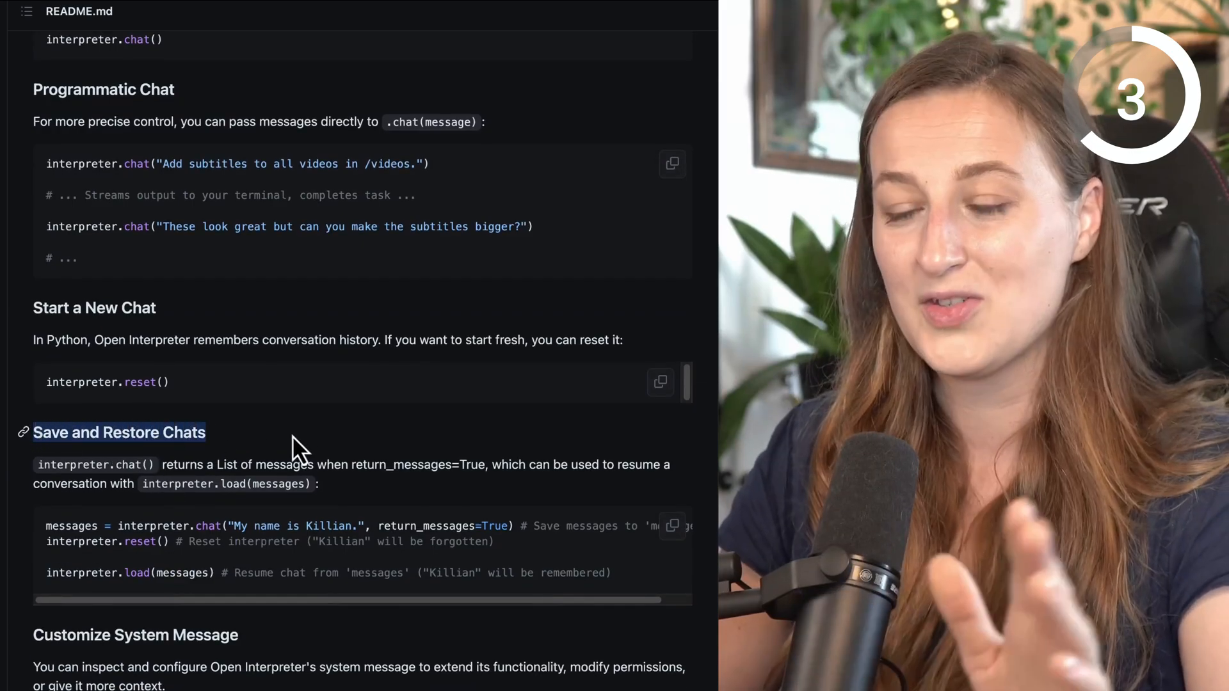
{"action": "scroll", "scroll_direction": "down", "scroll_amount": 3}
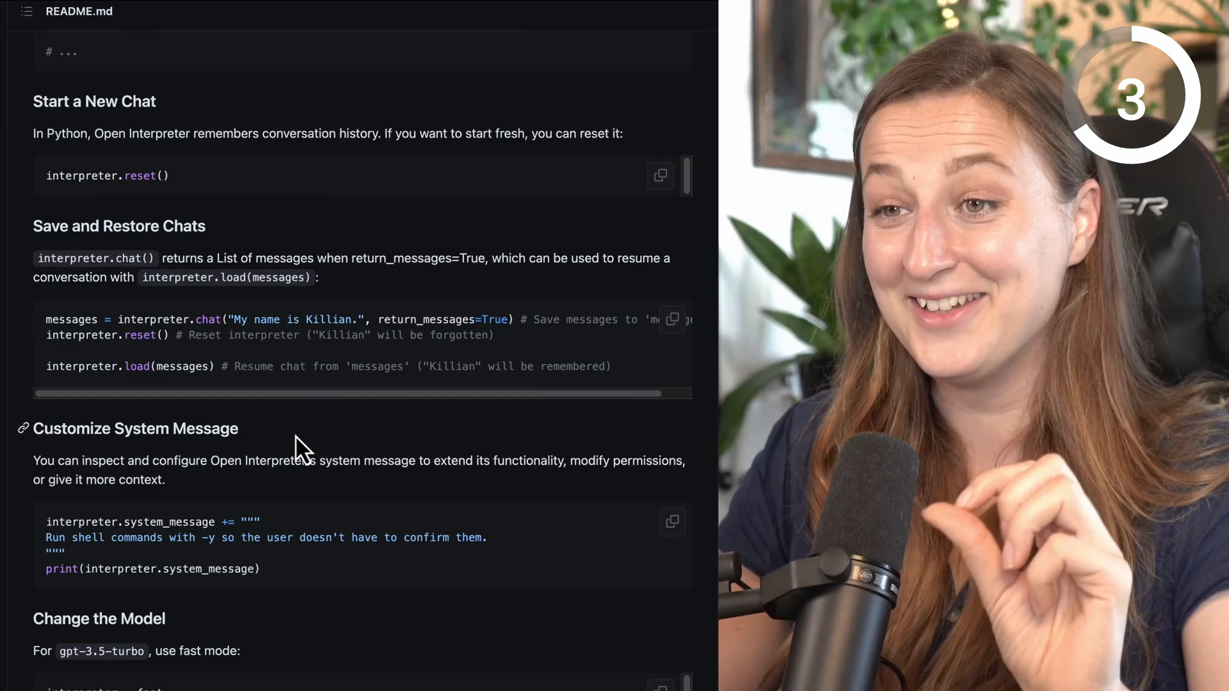
{"action": "double_click", "coordinate": [118, 429]}
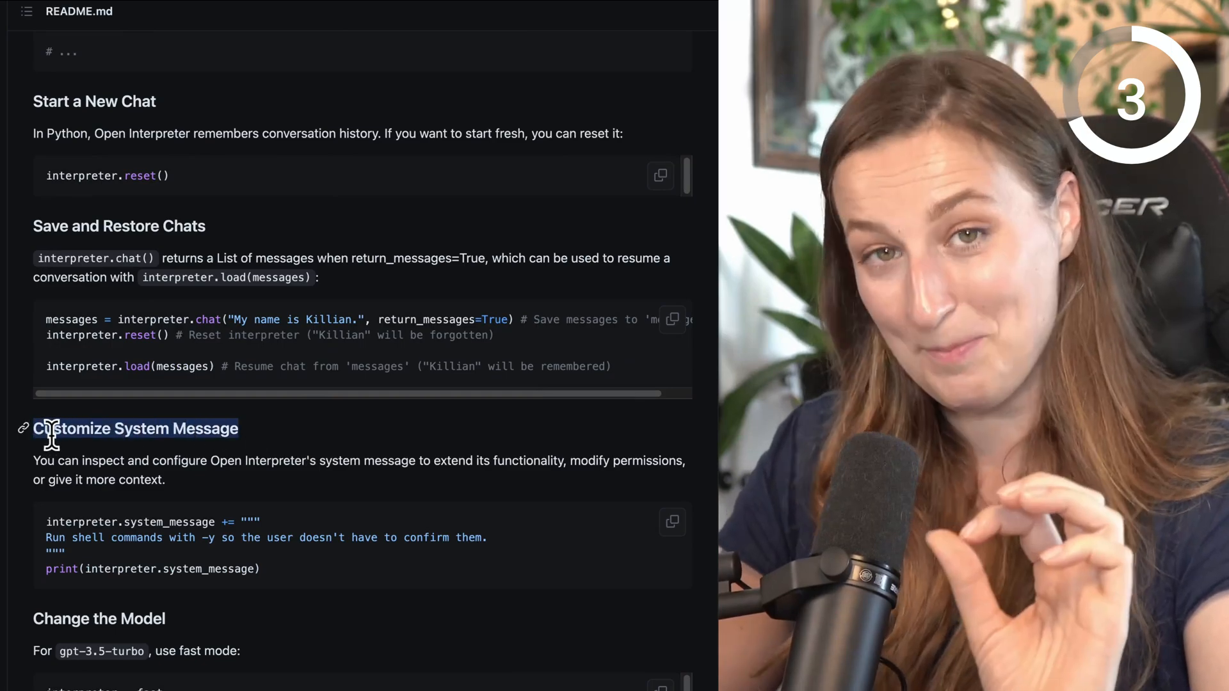